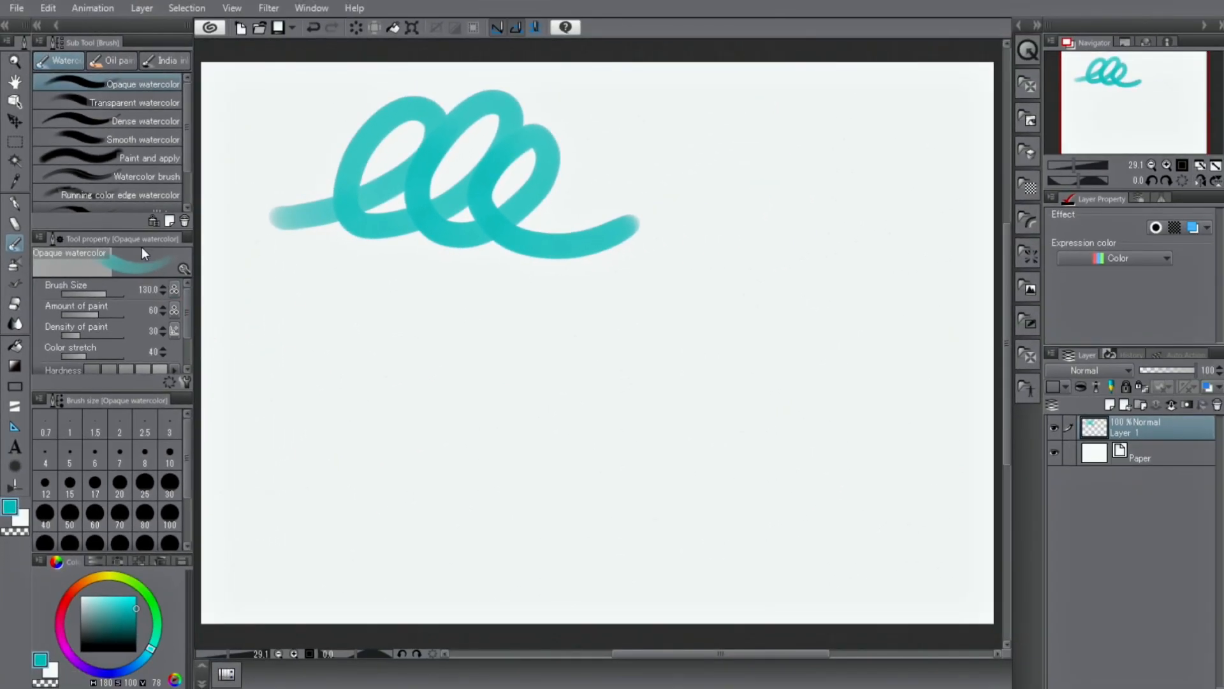
pyautogui.moveTo(117, 59)
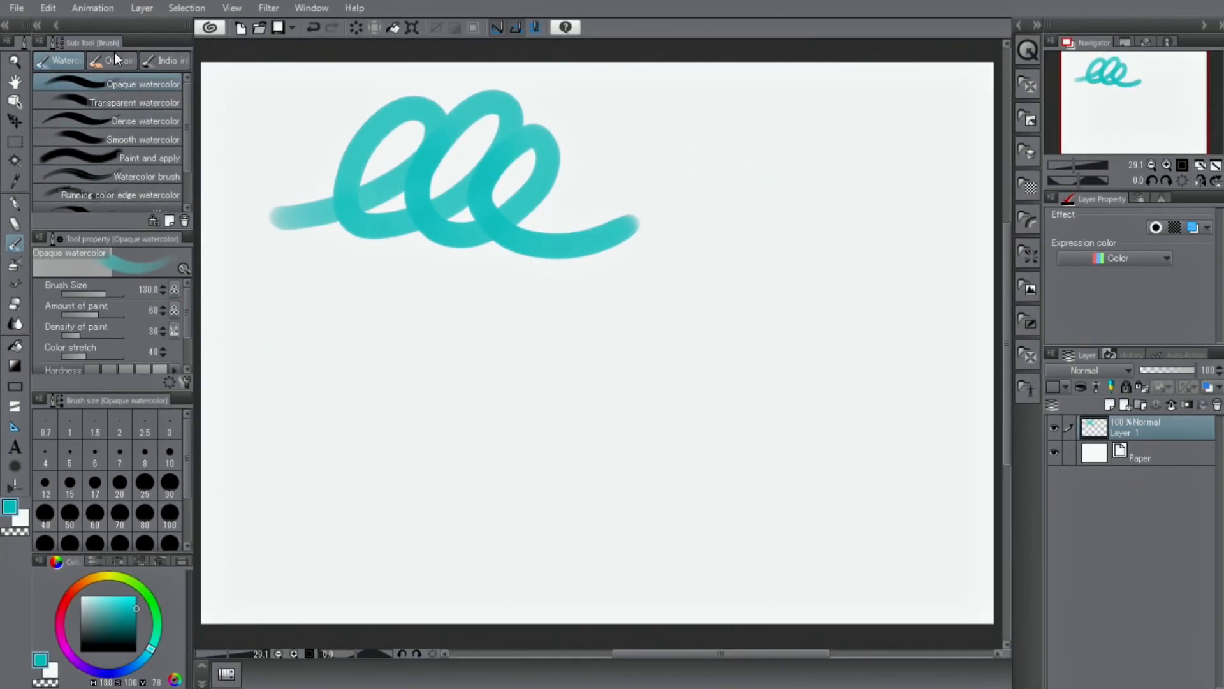
# Step: Select the Oil paint sub-tool for the blue-to-magenta strokes, then switch to India ink
pyautogui.click(117, 60)
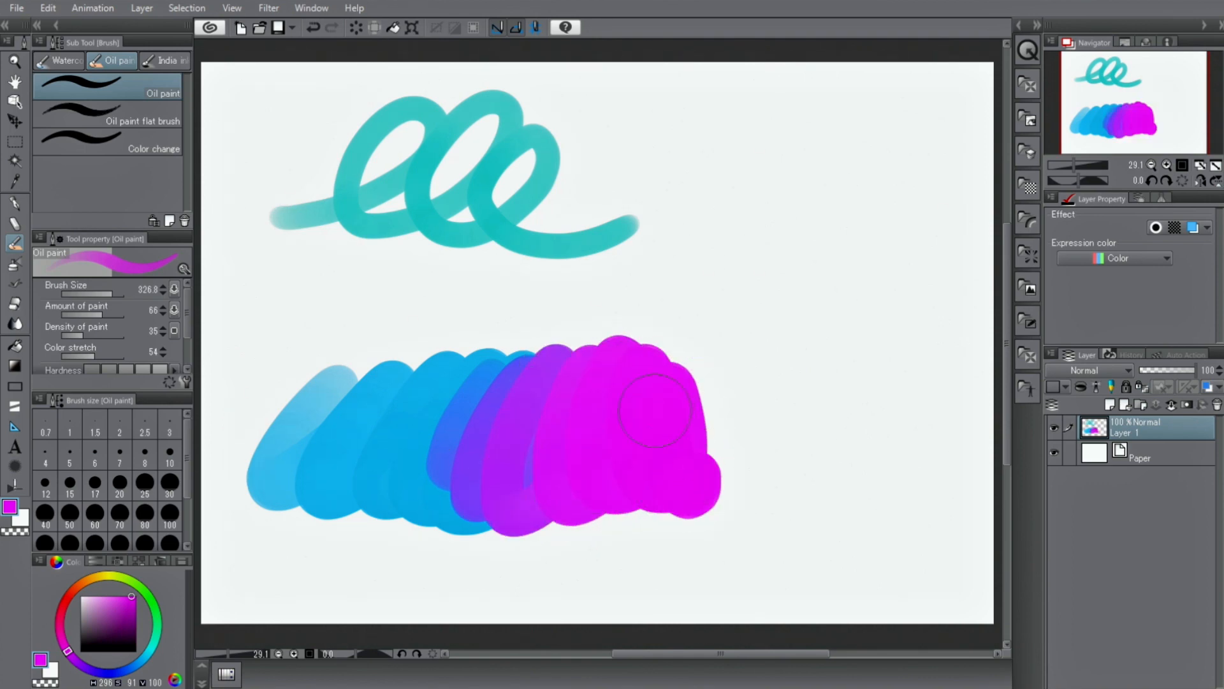
pyautogui.click(167, 61)
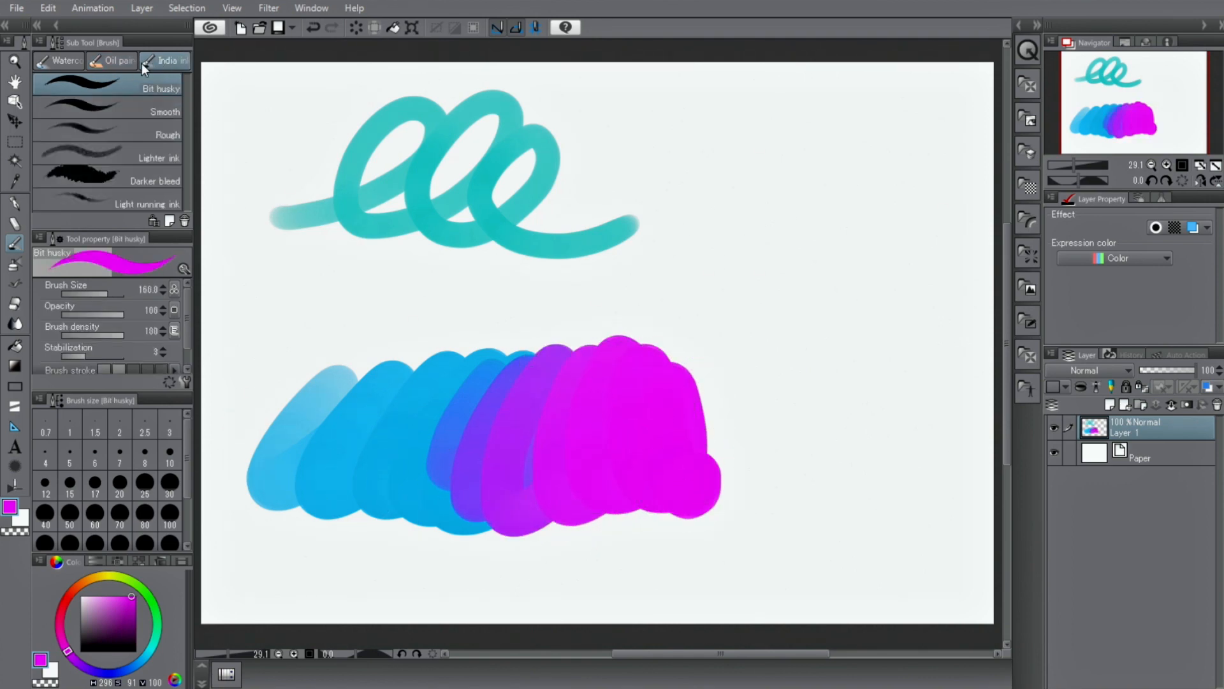